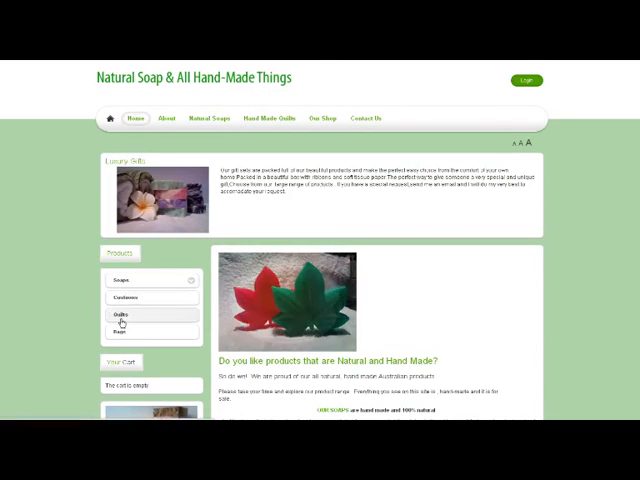
# - View the storefront's Hand Made Soaps category page, then return to the administrator dashboard
pyautogui.click(120, 280)
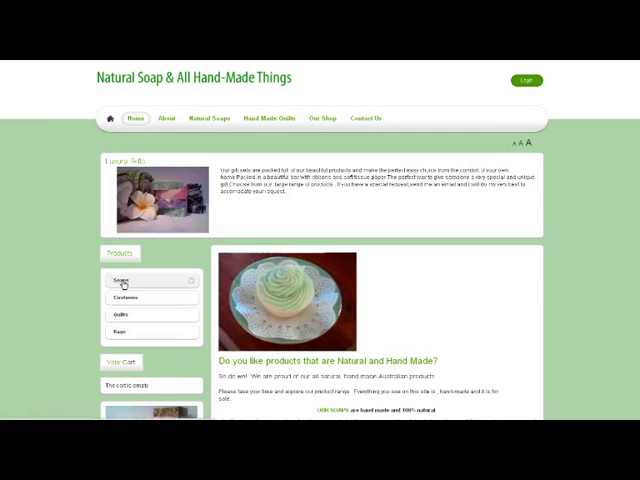
pyautogui.click(122, 280)
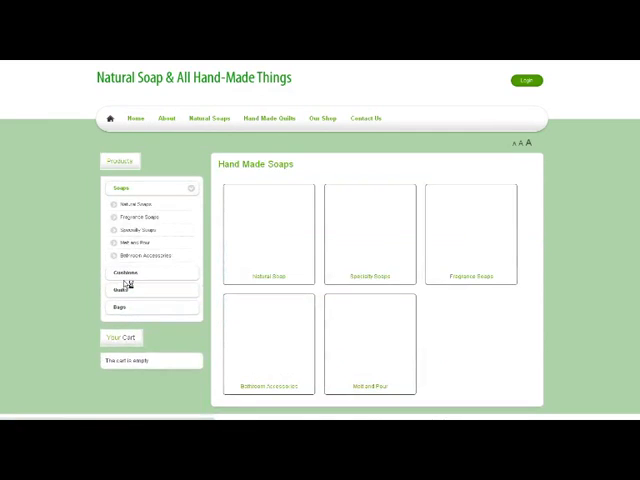
pyautogui.click(123, 188)
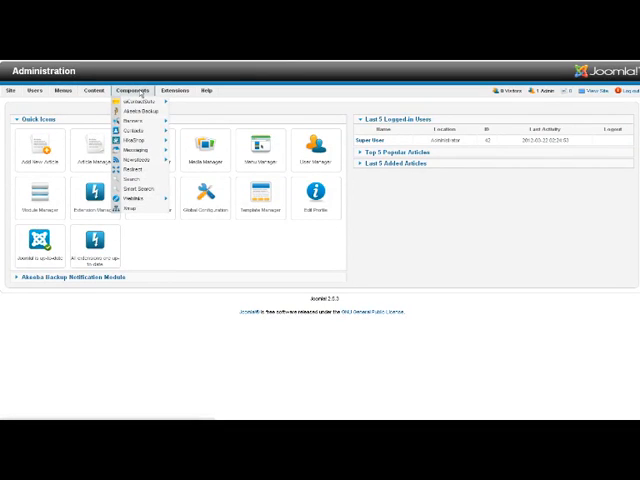
pyautogui.moveTo(140, 141)
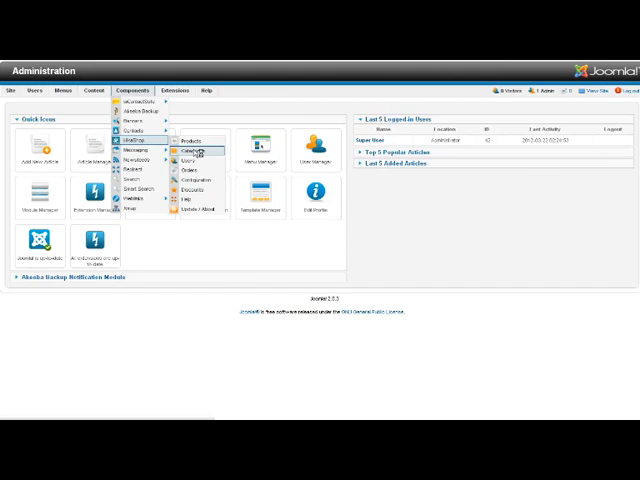
# - Open the HikaShop product categories list showing Soaps, Quilts, Bags, Cushions and Gifts
pyautogui.click(188, 147)
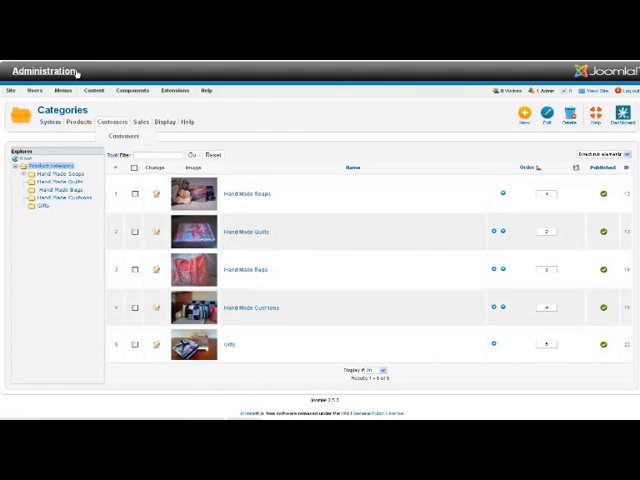
# - Start a new blank menu item in the Shop menu
pyautogui.click(63, 90)
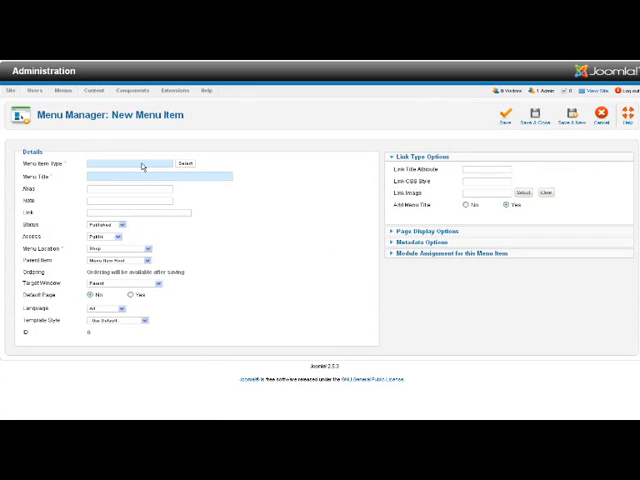
# - Set the menu item type to HikaShop Category listing
pyautogui.click(184, 162)
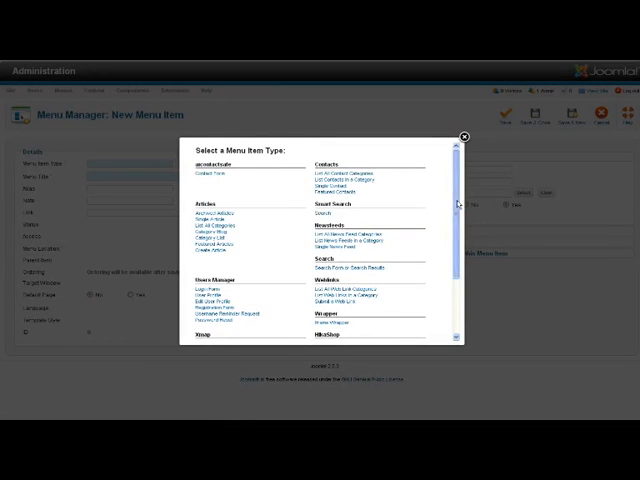
pyautogui.scroll(-3)
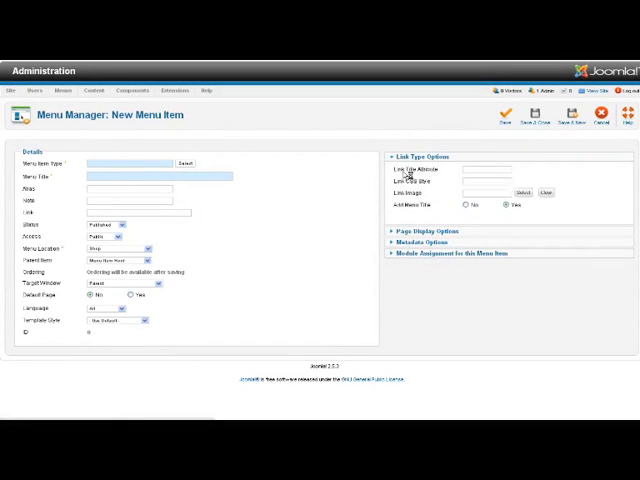
pyautogui.click(184, 162)
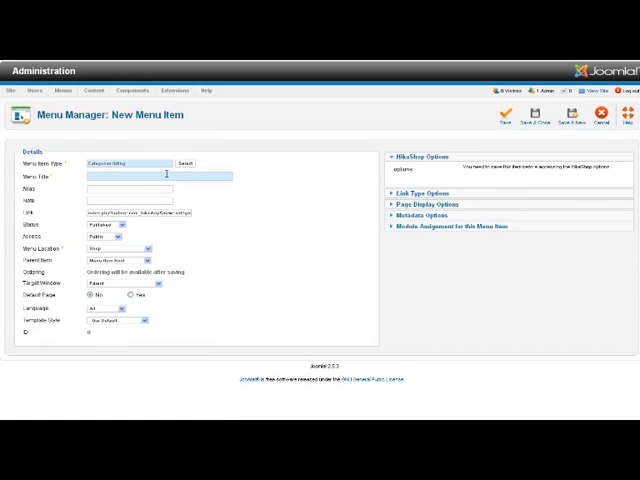
pyautogui.moveTo(276, 195)
pyautogui.write('Gifts')
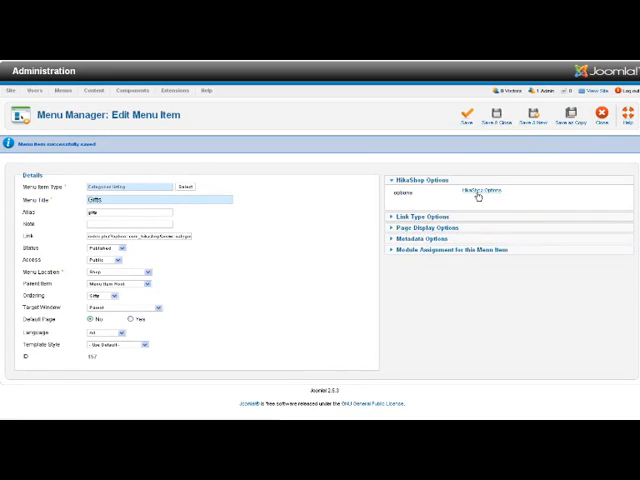
pyautogui.moveTo(476, 191)
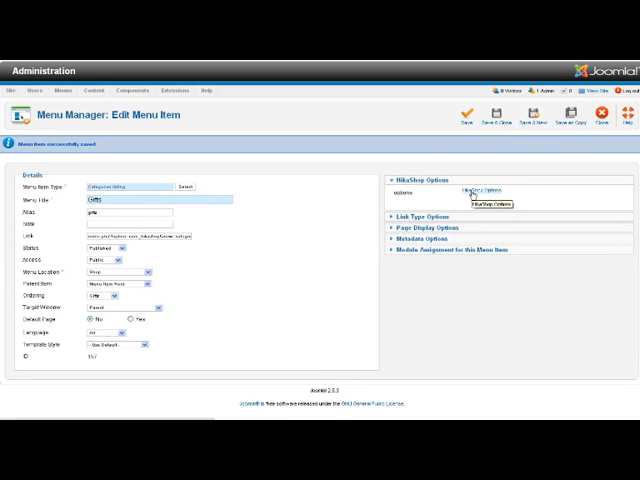
# - Open the HikaShop options, showing categories in a three-column div layout
pyautogui.click(487, 191)
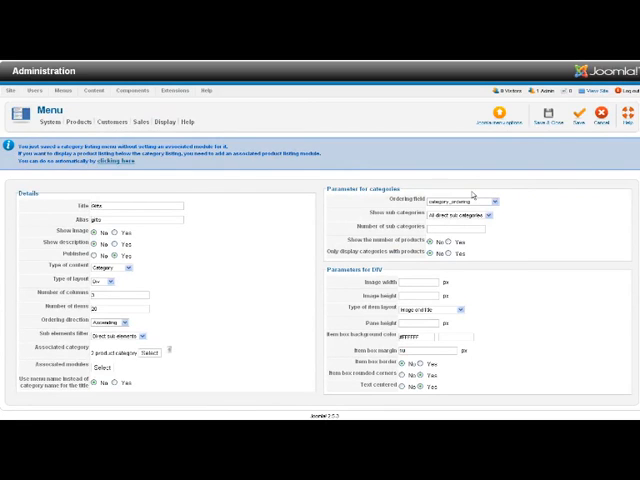
pyautogui.moveTo(103, 185)
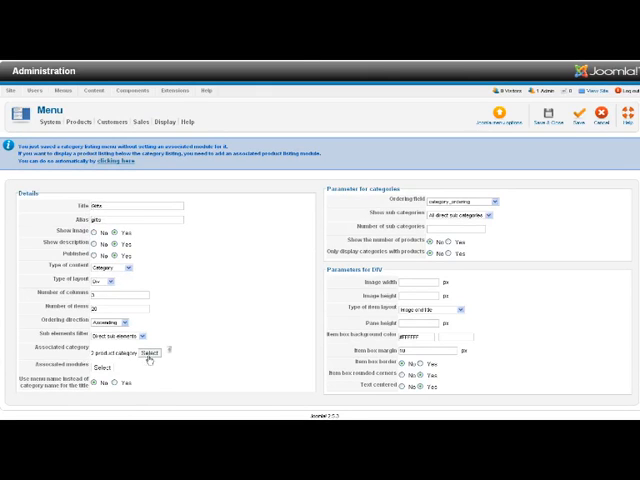
# - Choose Gifts as the associated category for the menu item
pyautogui.click(148, 350)
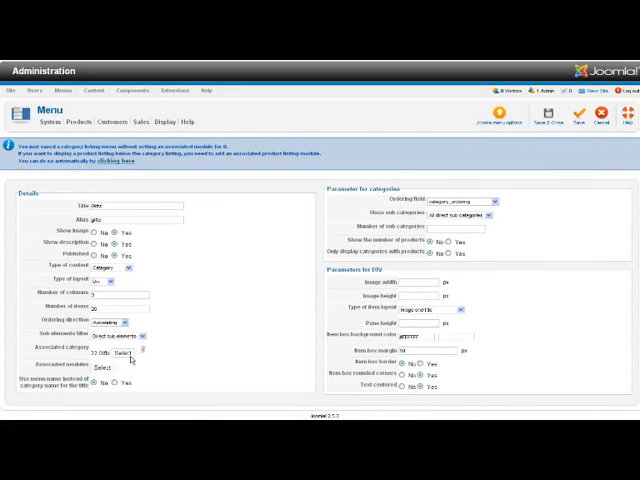
pyautogui.moveTo(207, 351)
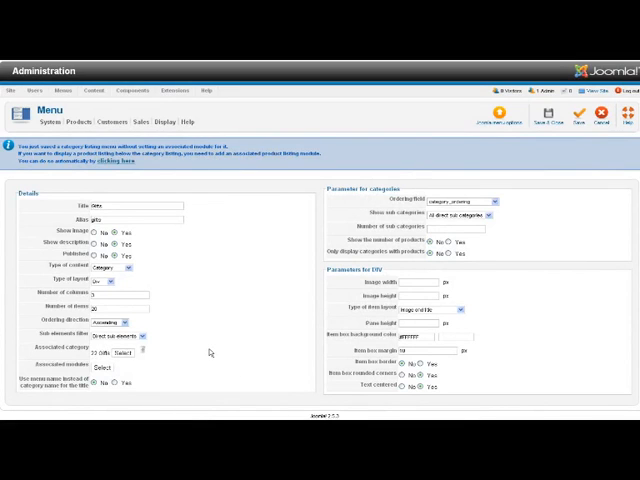
pyautogui.moveTo(429, 291)
pyautogui.write('576')
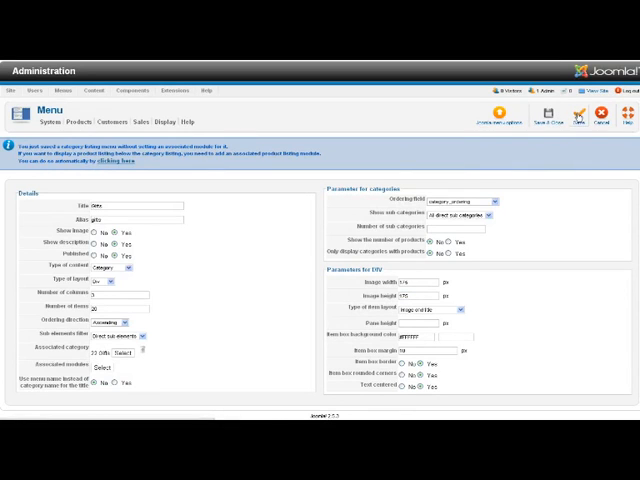
# - Save the Gifts menu item and view its four gift products on the storefront
pyautogui.click(558, 110)
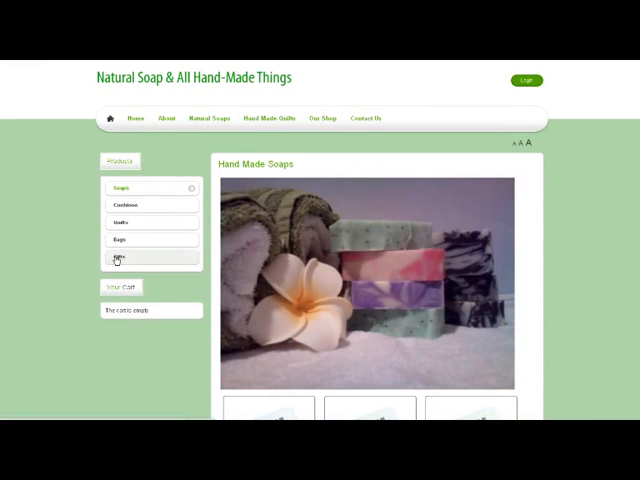
pyautogui.click(123, 259)
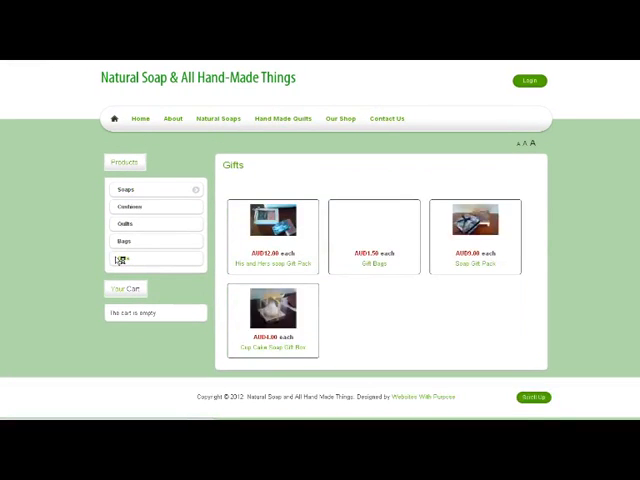
pyautogui.scroll(-3)
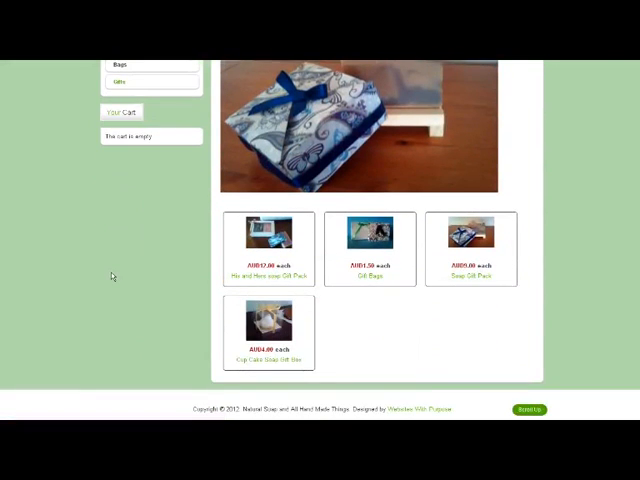